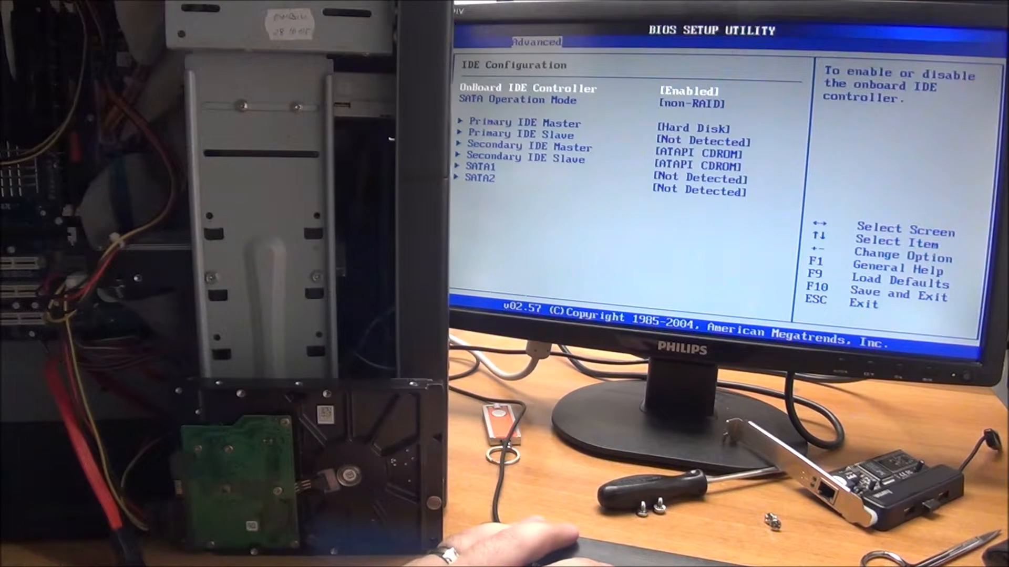
{"action": "key", "text": "down"}
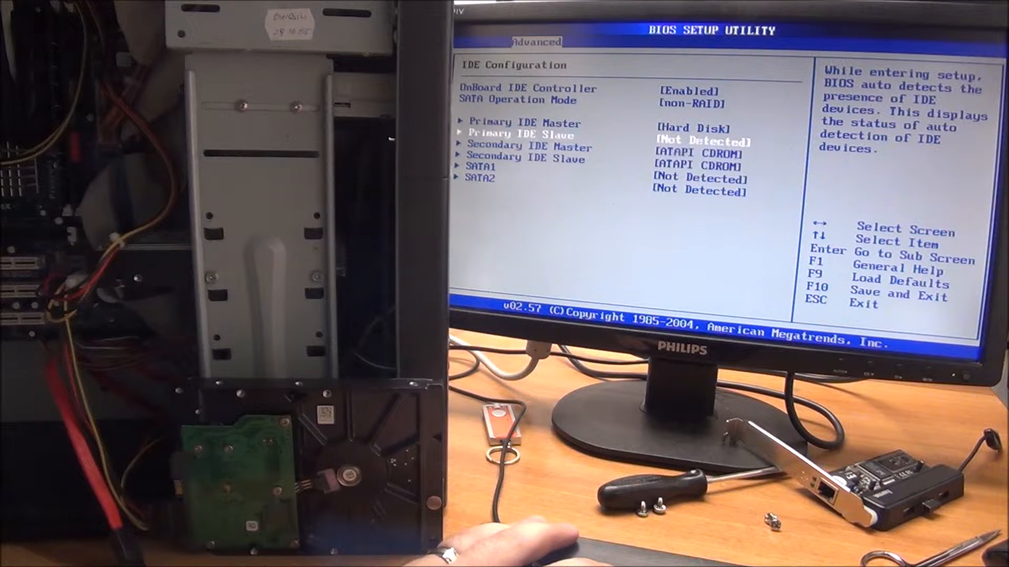
{"action": "key", "text": "up"}
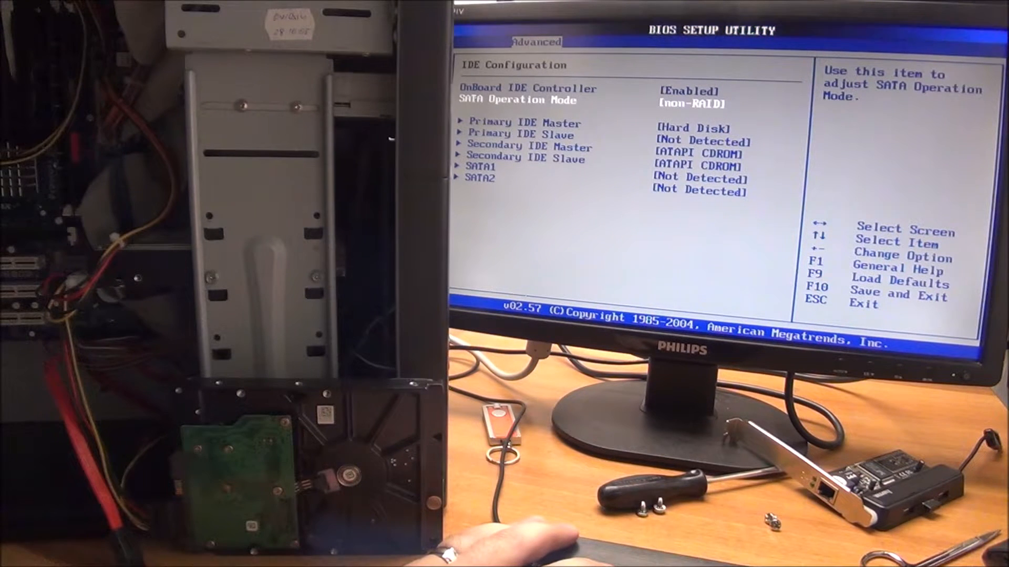